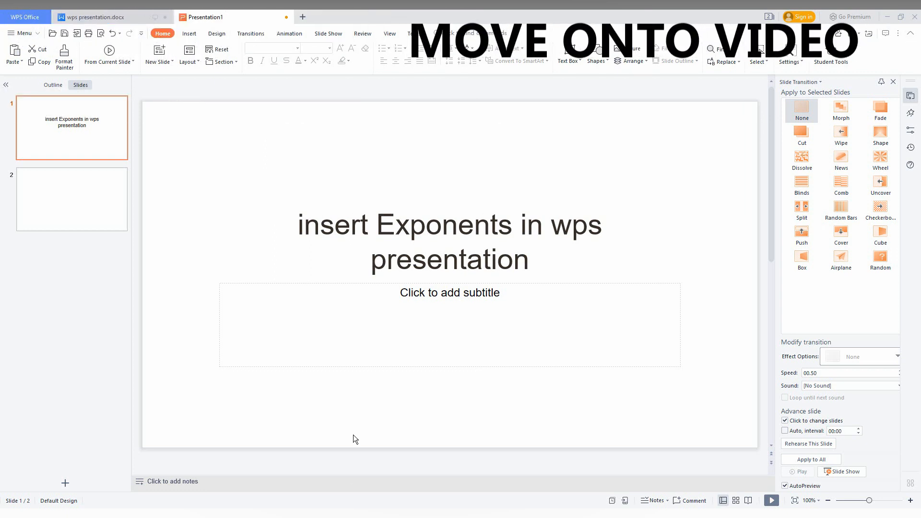
# Step: Enter x2y2 into the empty subtitle box as large Arial text at size 80
pyautogui.click(449, 293)
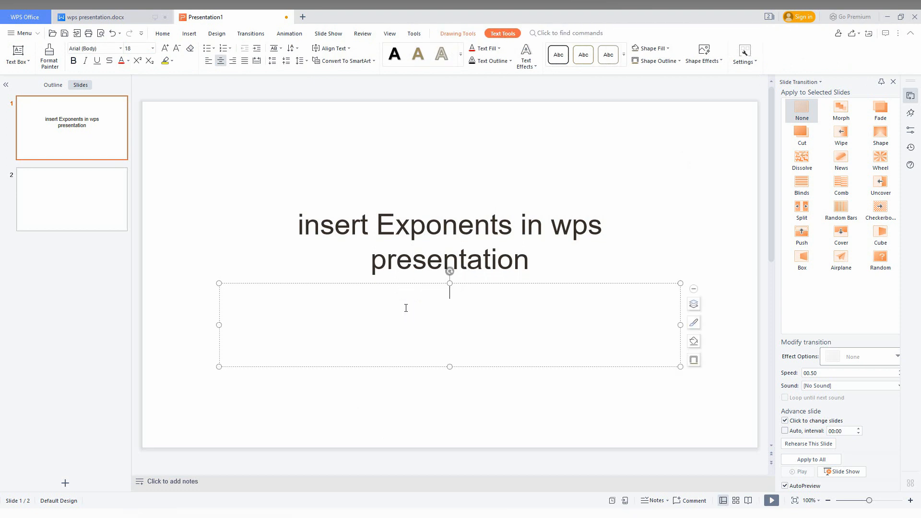
pyautogui.write('X')
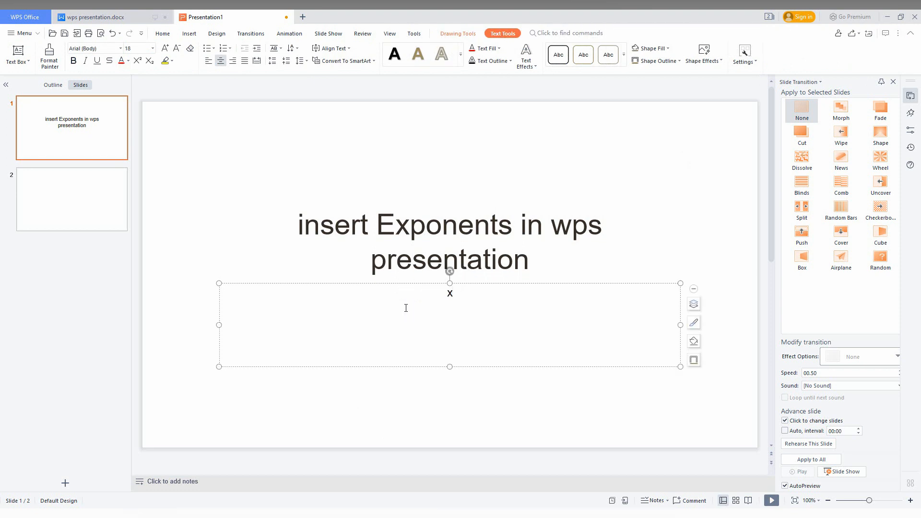
pyautogui.write('xy')
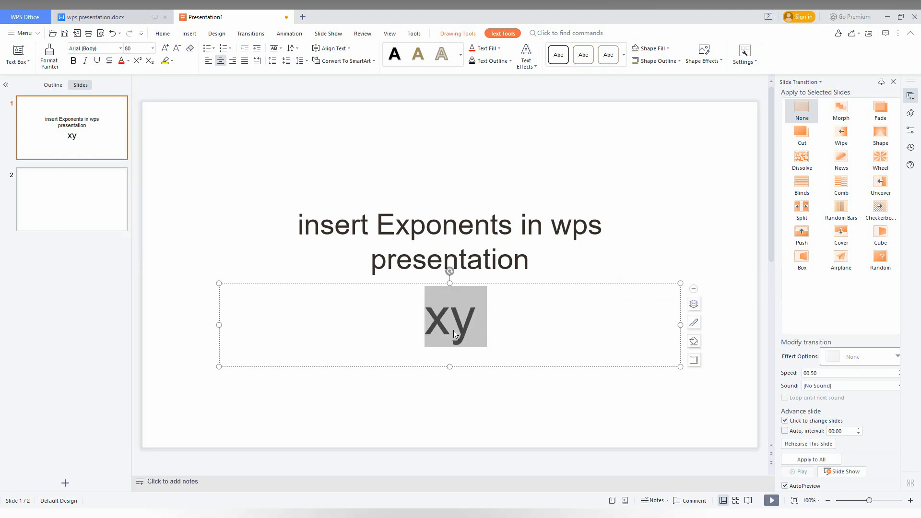
pyautogui.write('2')
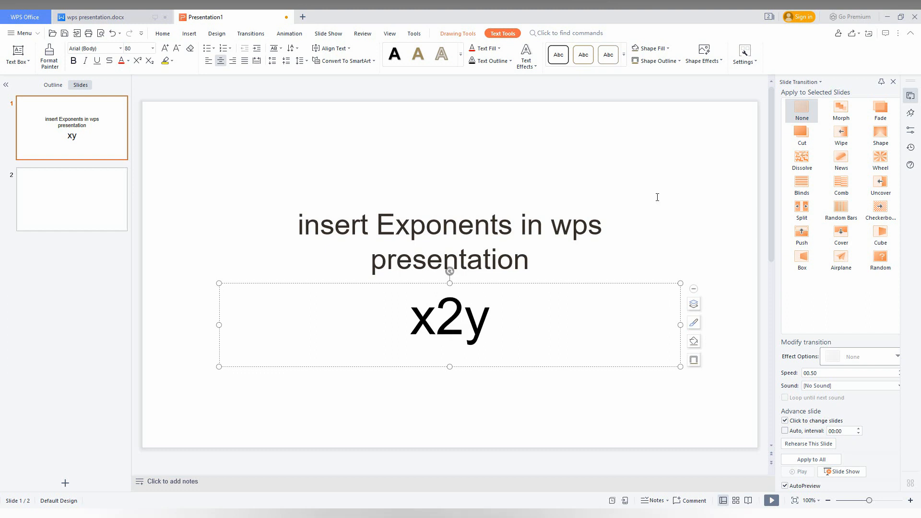
pyautogui.write('2')
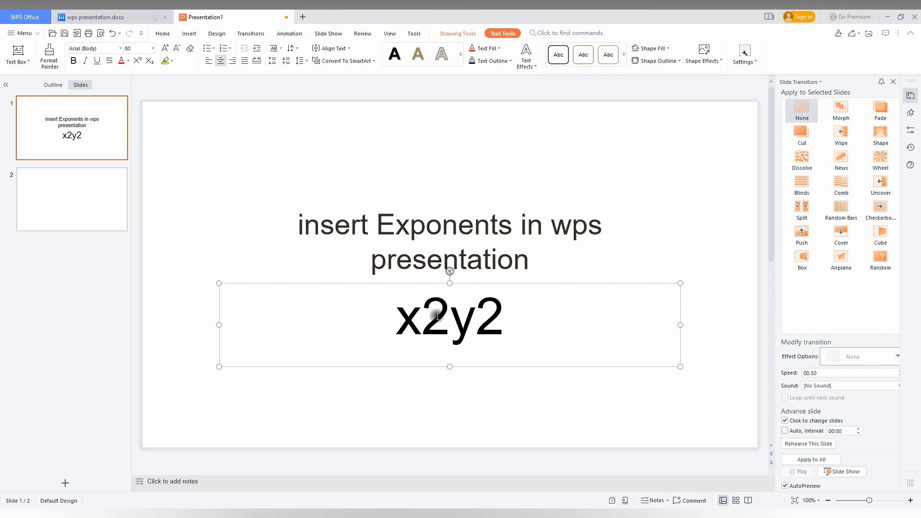
# Step: Select the 2 after x to format it as a superscript exponent
pyautogui.doubleClick(436, 322)
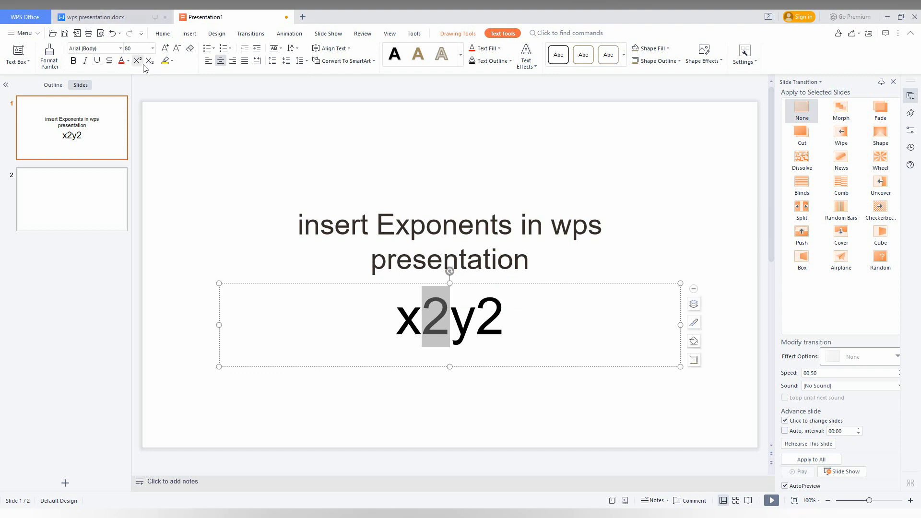
pyautogui.moveTo(121, 61)
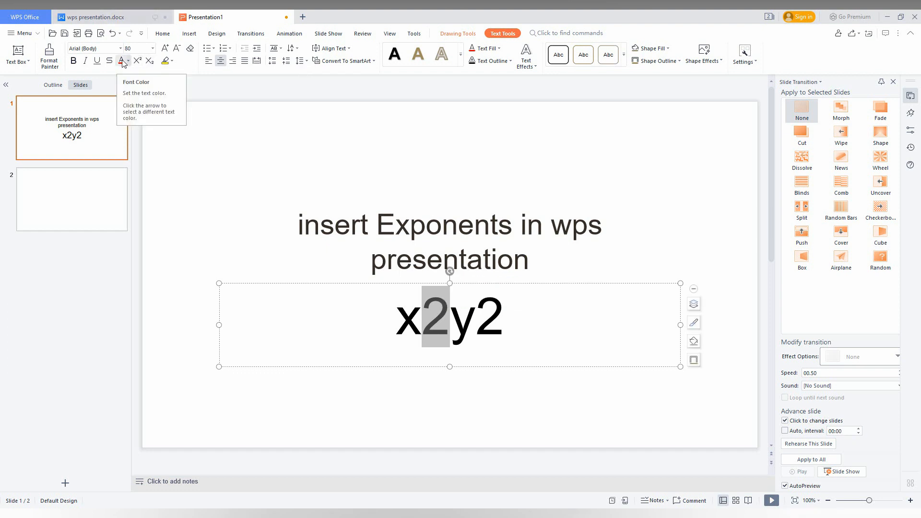
pyautogui.moveTo(138, 61)
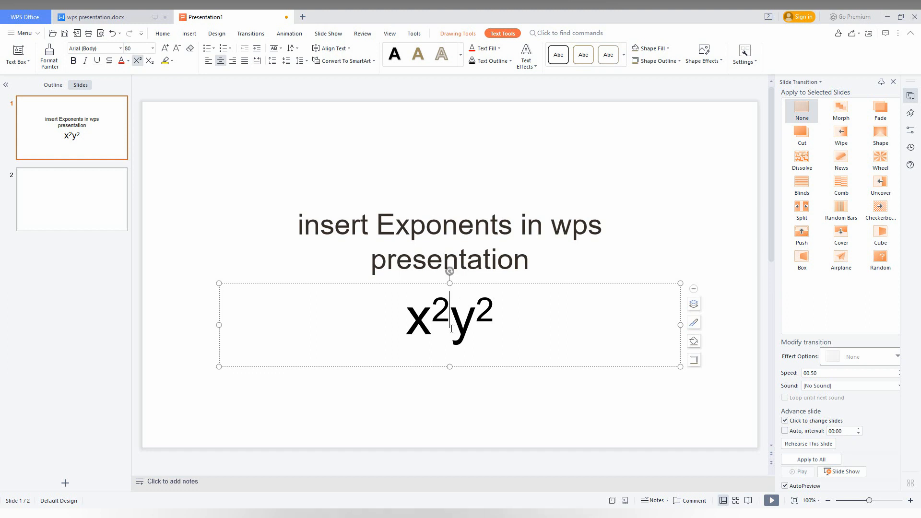
# Step: Add 3 after x's exponent and 4 after y's exponent, giving x²³y²⁴
pyautogui.write('3')
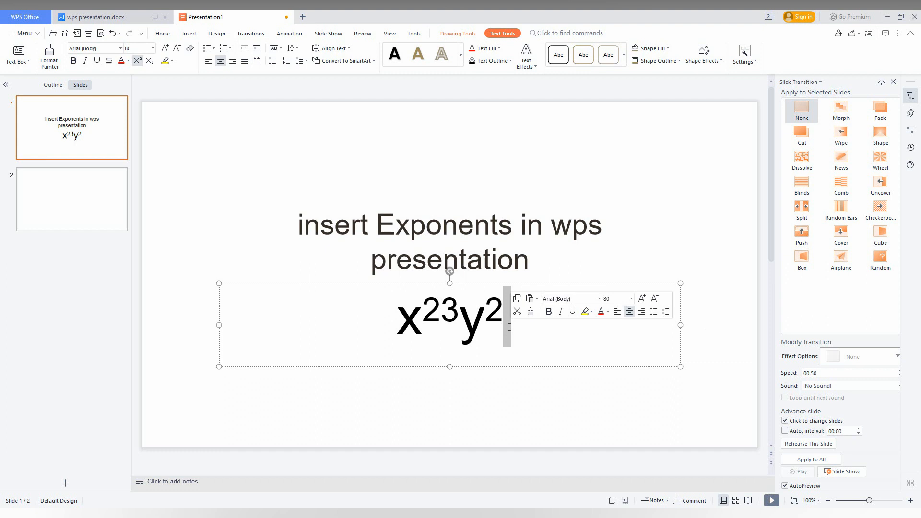
pyautogui.write('4')
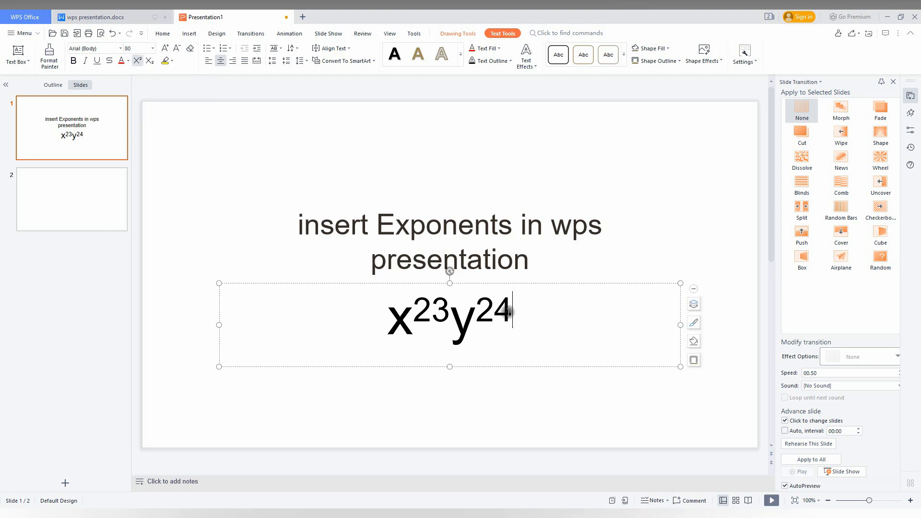
pyautogui.moveTo(320, 180)
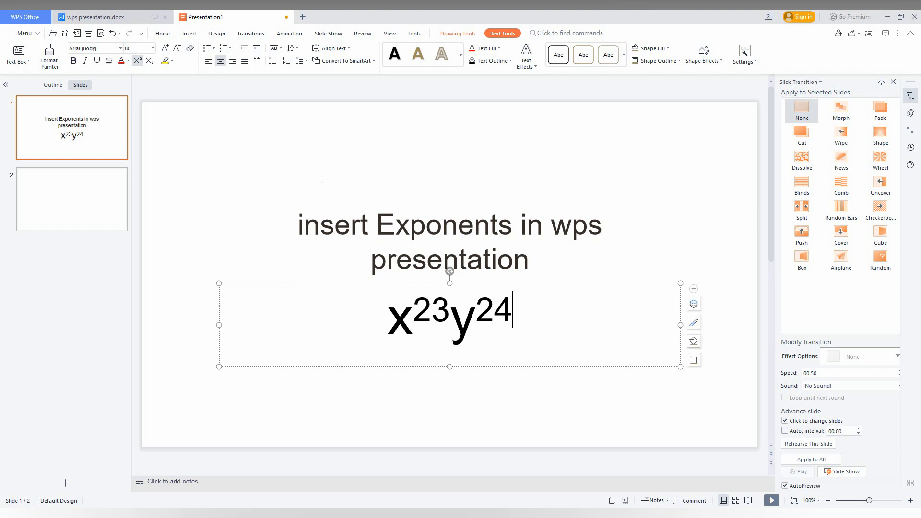